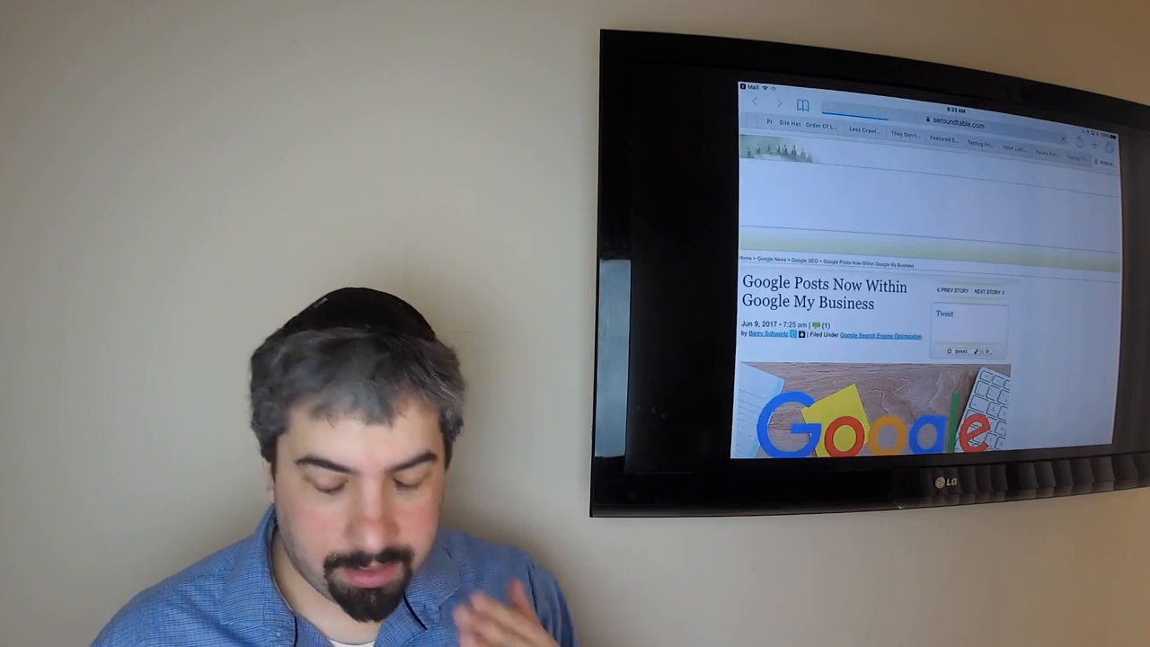
{"action": "scroll", "scroll_direction": "down", "scroll_amount": 3}
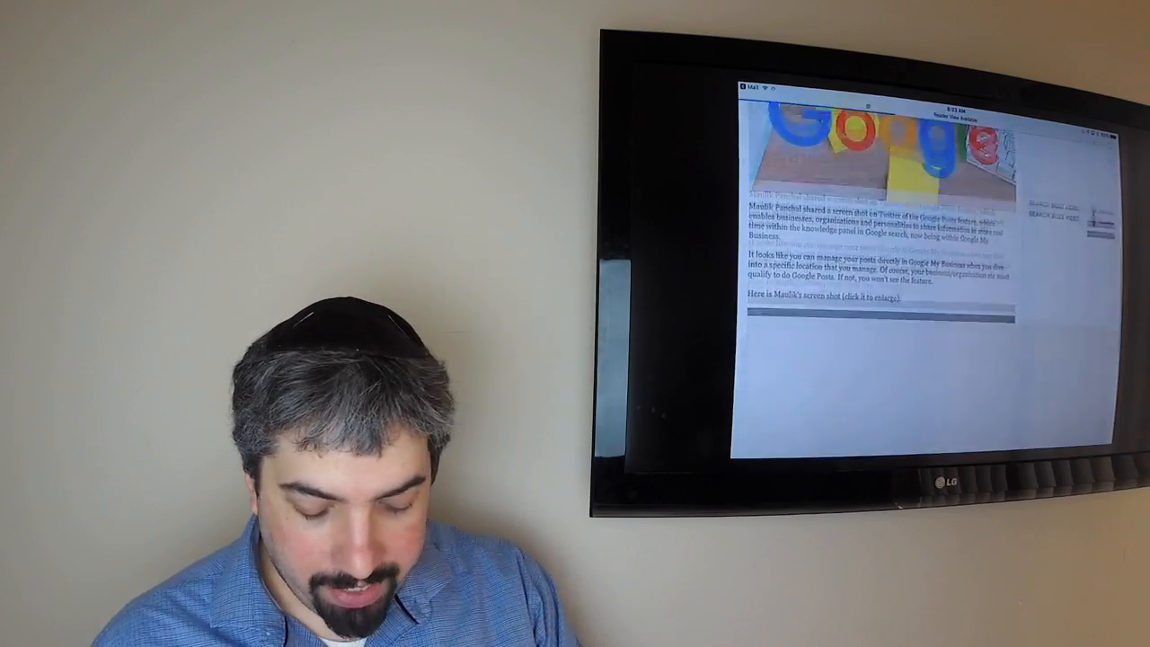
{"action": "scroll", "scroll_direction": "down", "scroll_amount": 3}
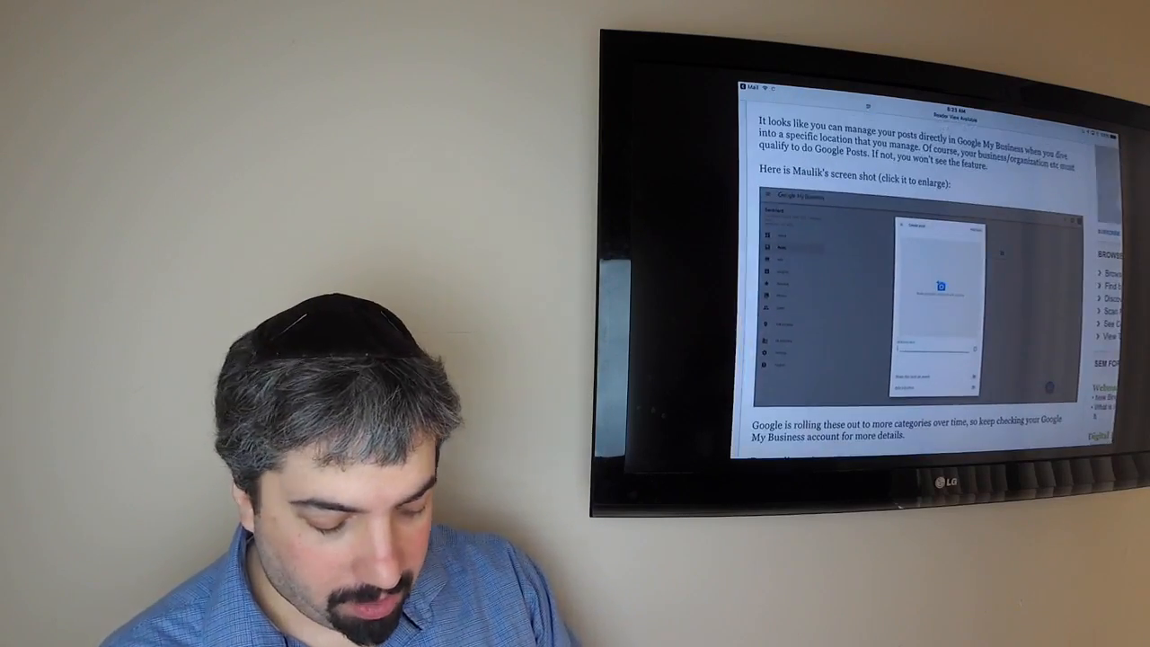